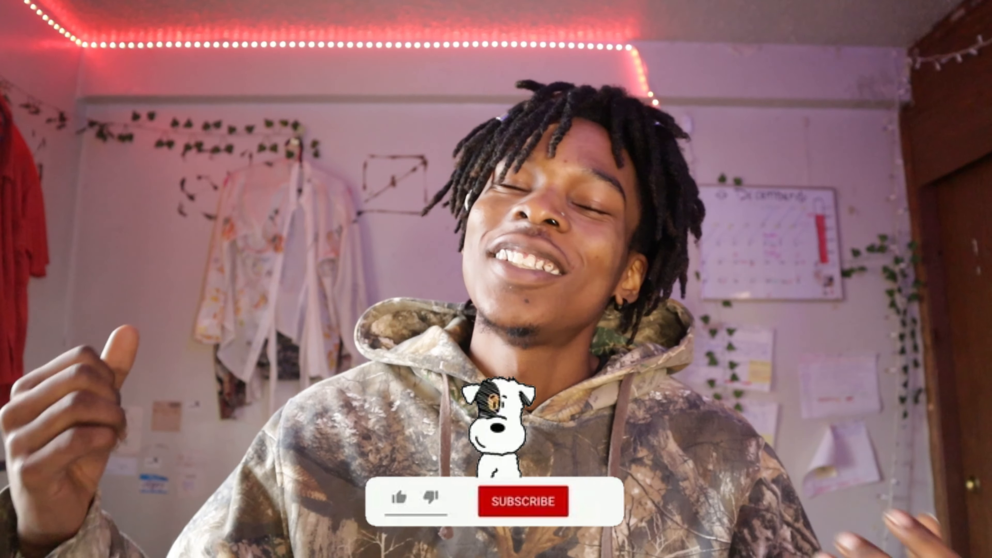
pyautogui.click(522, 501)
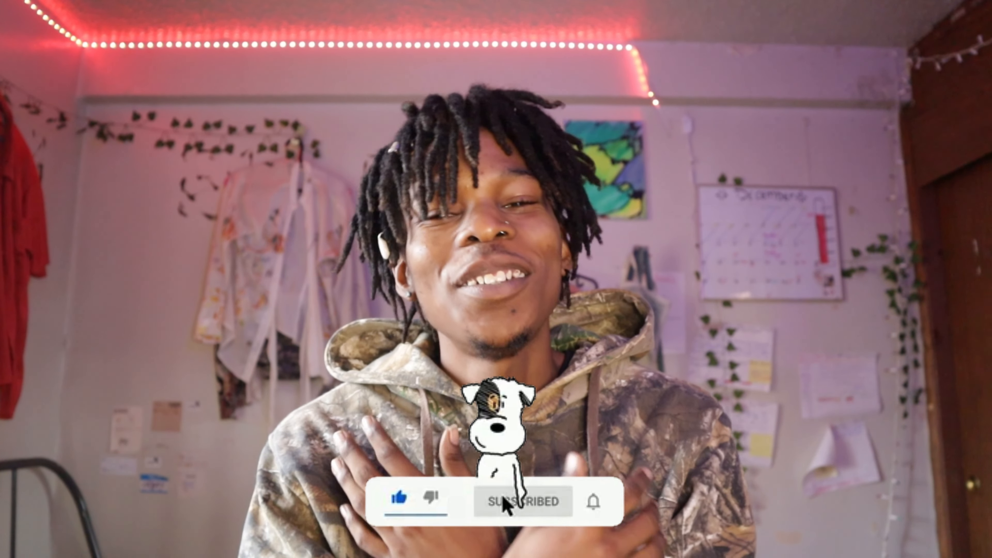